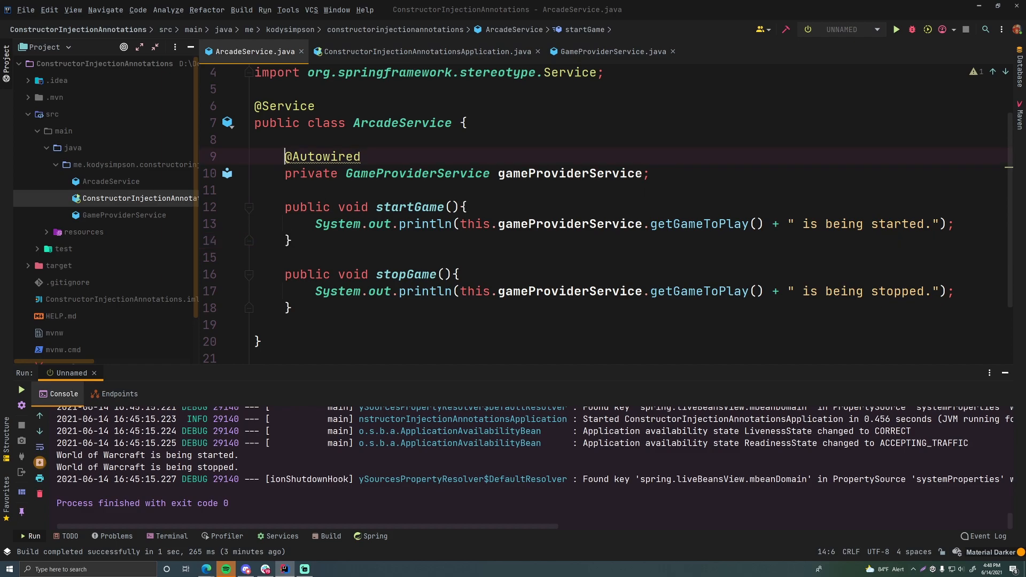
{"action": "left_click", "coordinate": [308, 139]}
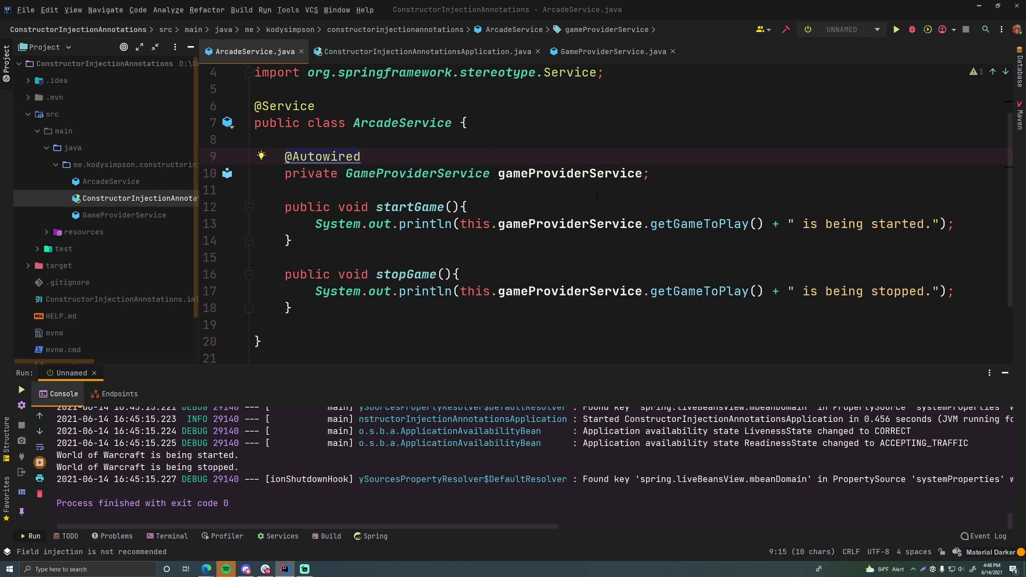
{"action": "double_click", "coordinate": [323, 156]}
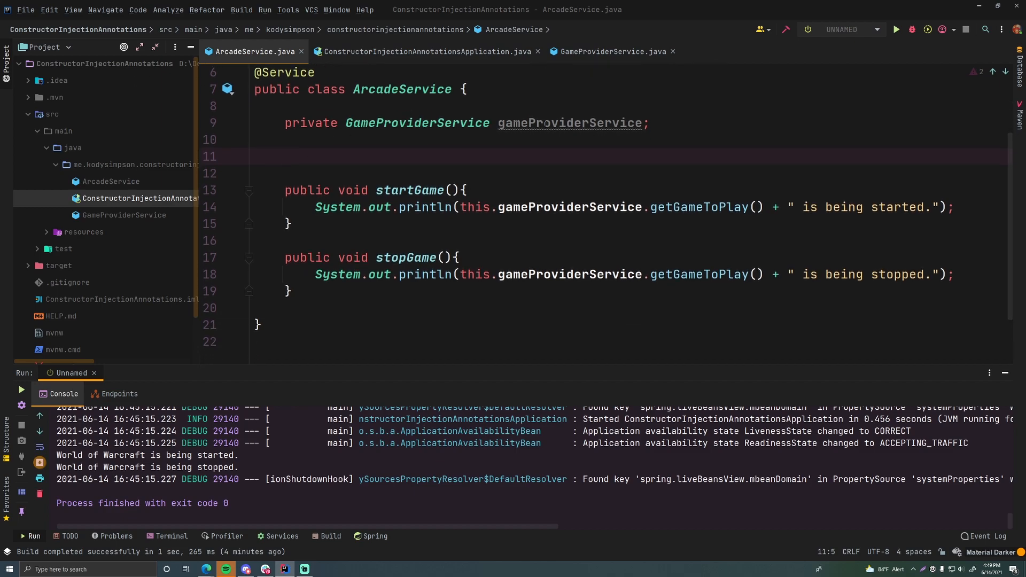
Step: Generate a setGameProviderService setter for the gameProviderService field via Code > Generate
{"action": "left_click", "coordinate": [138, 10]}
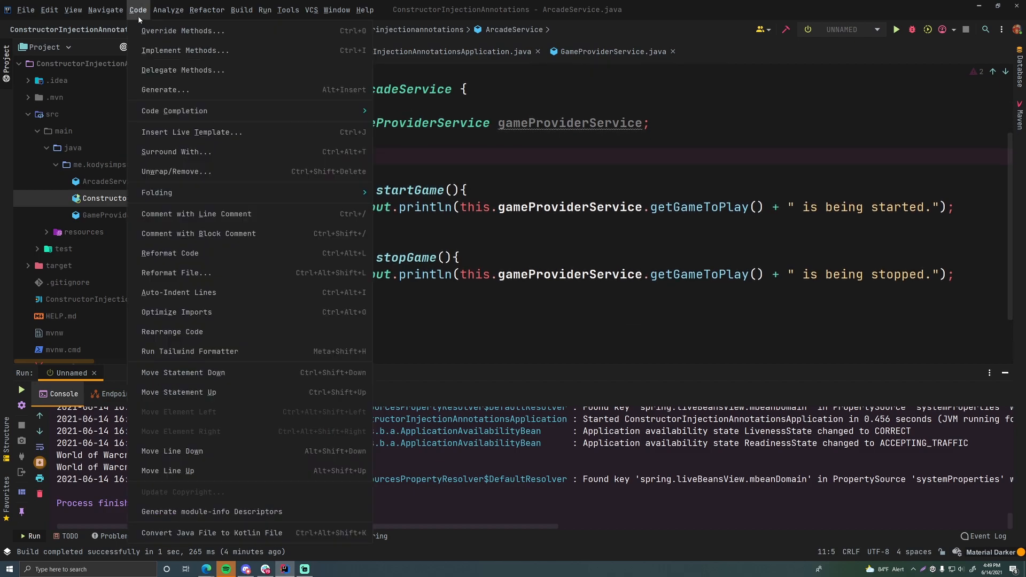
{"action": "left_click", "coordinate": [165, 89]}
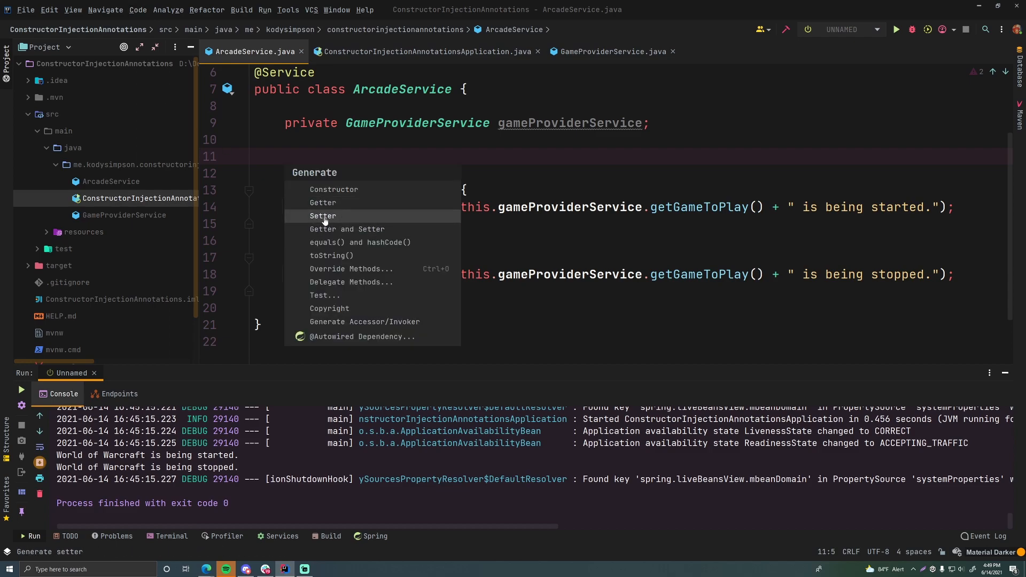
{"action": "left_click", "coordinate": [323, 216]}
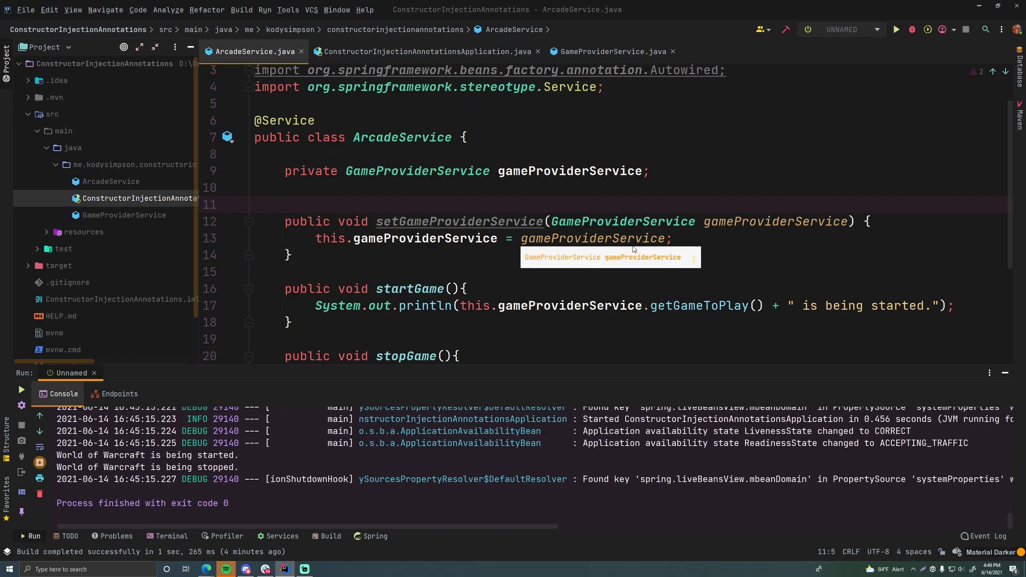
{"action": "type", "text": "@"}
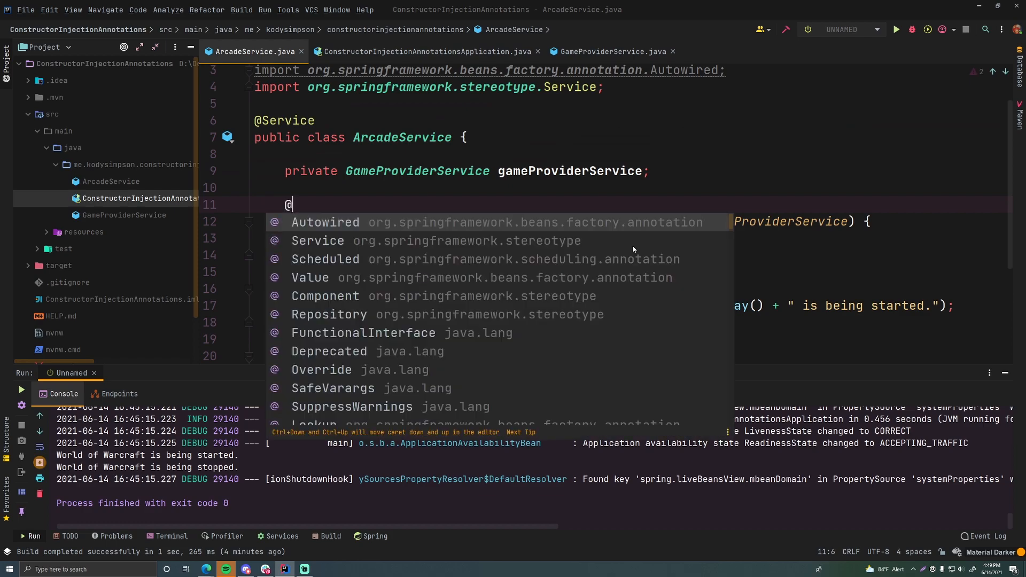
{"action": "left_click", "coordinate": [325, 223]}
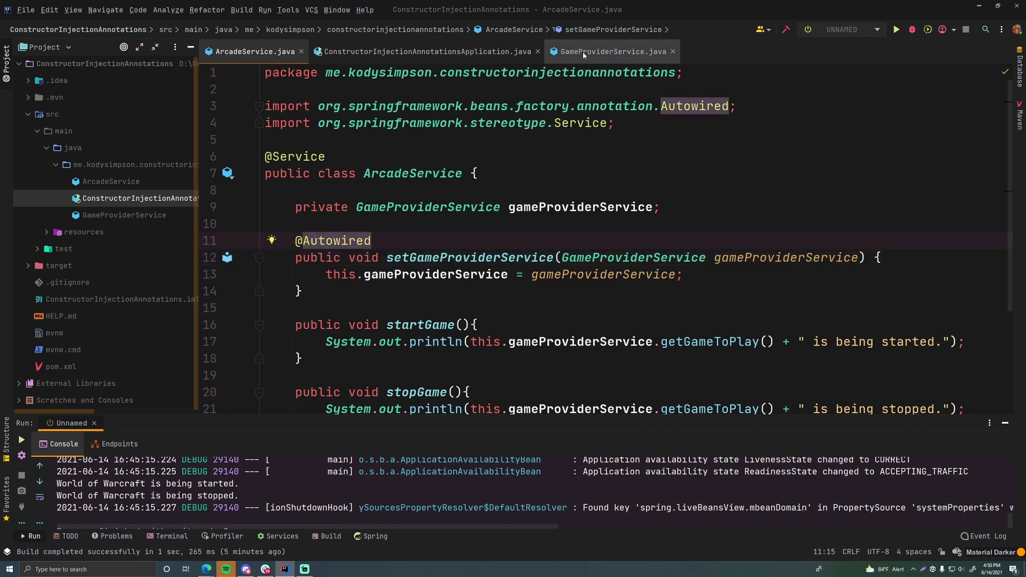
Step: Review GameProviderService and ArcadeService, then run the Application class to print the start/stop messages
{"action": "left_click", "coordinate": [611, 51]}
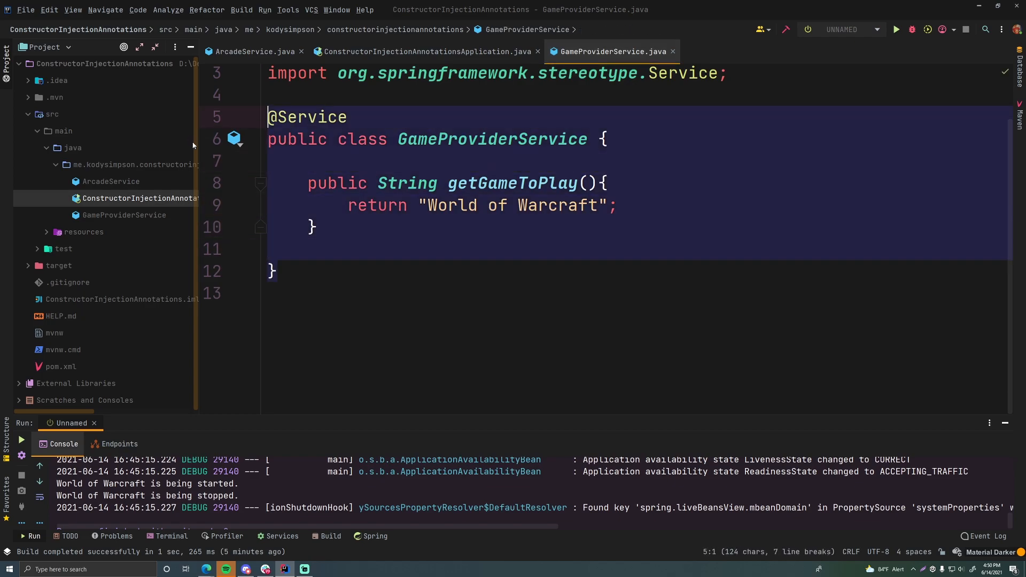
{"action": "mouse_move", "coordinate": [403, 156]}
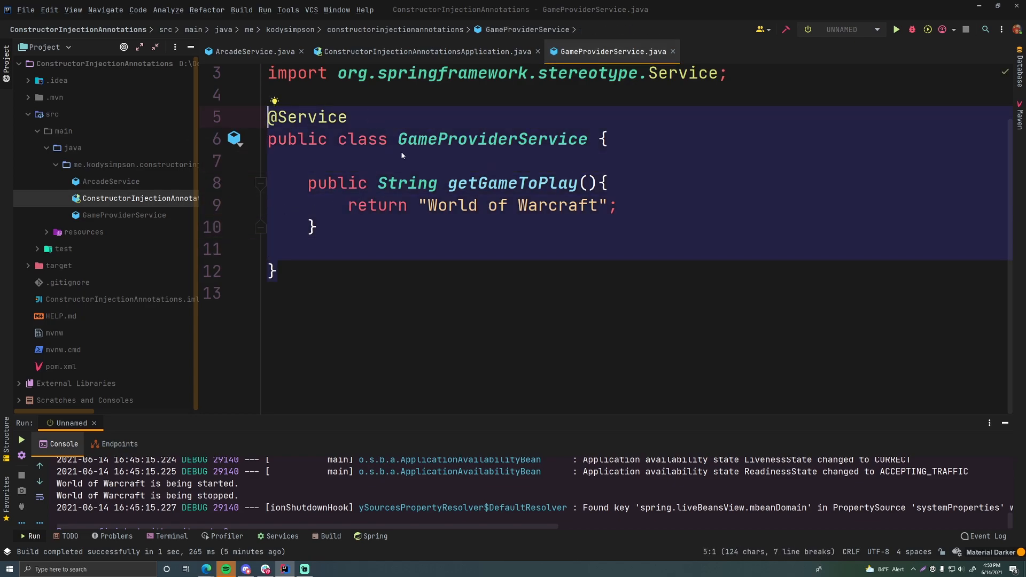
{"action": "left_click", "coordinate": [255, 52]}
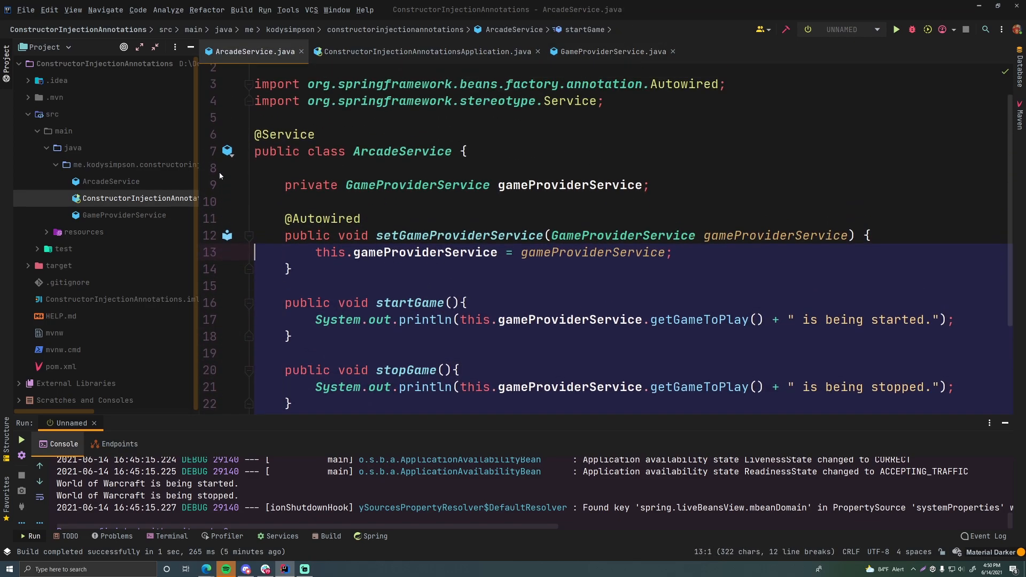
{"action": "left_click", "coordinate": [427, 51]}
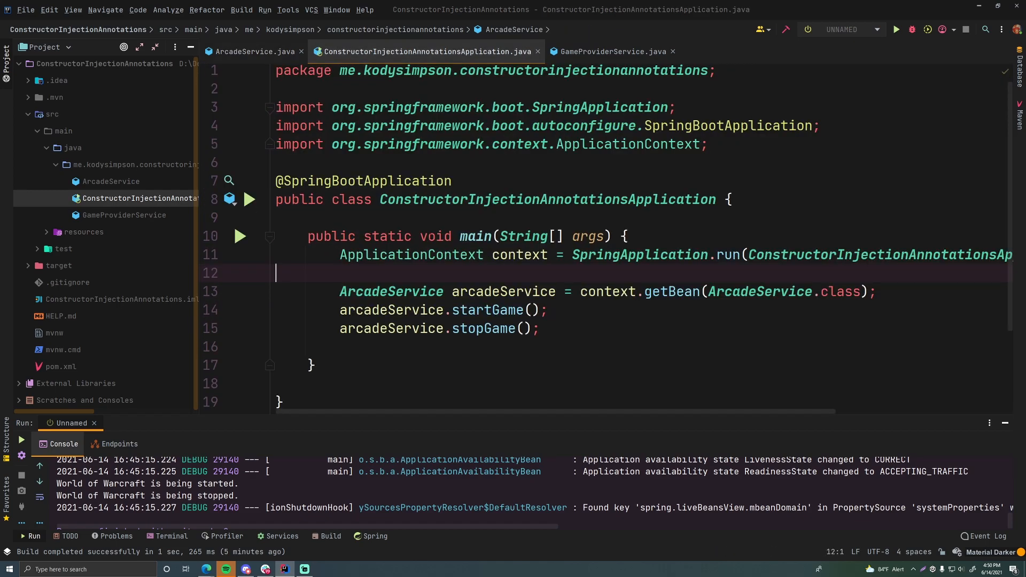
{"action": "scroll", "scroll_direction": "down", "scroll_amount": 3}
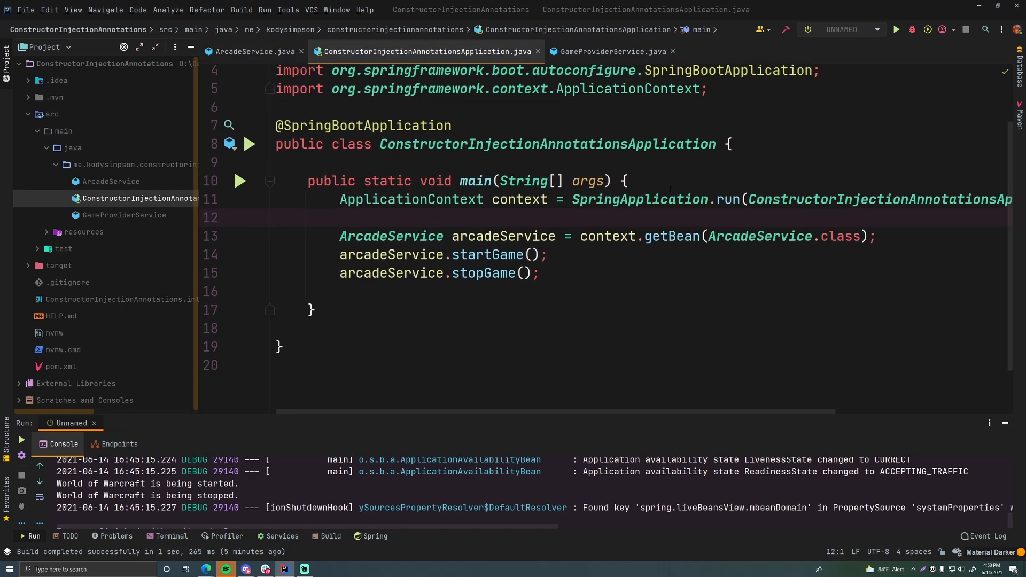
{"action": "left_click", "coordinate": [275, 217]}
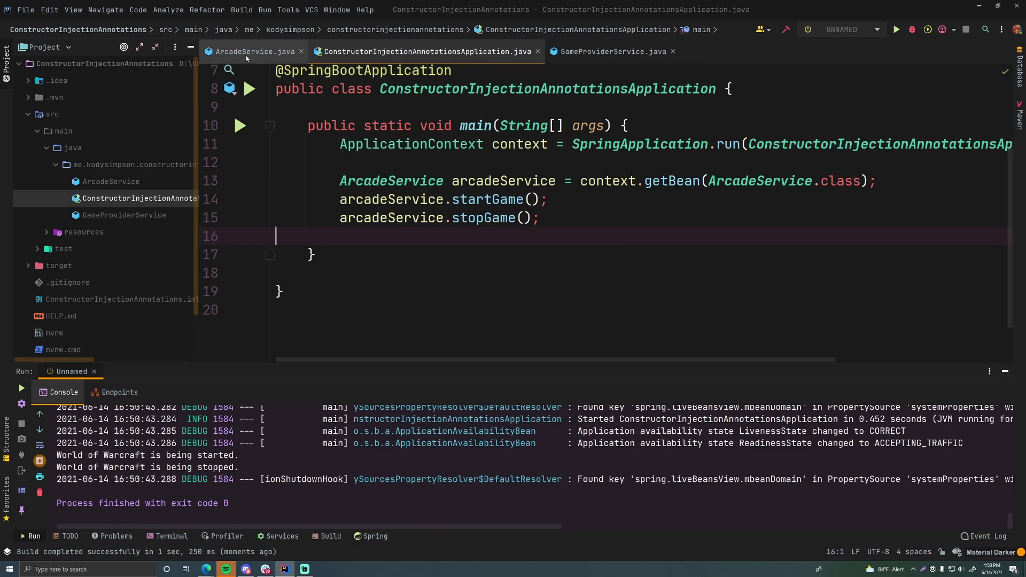
Step: Rename the autowired setter to 'poopy' in ArcadeService, then restore setGameProviderService and rerun
{"action": "left_click", "coordinate": [254, 52]}
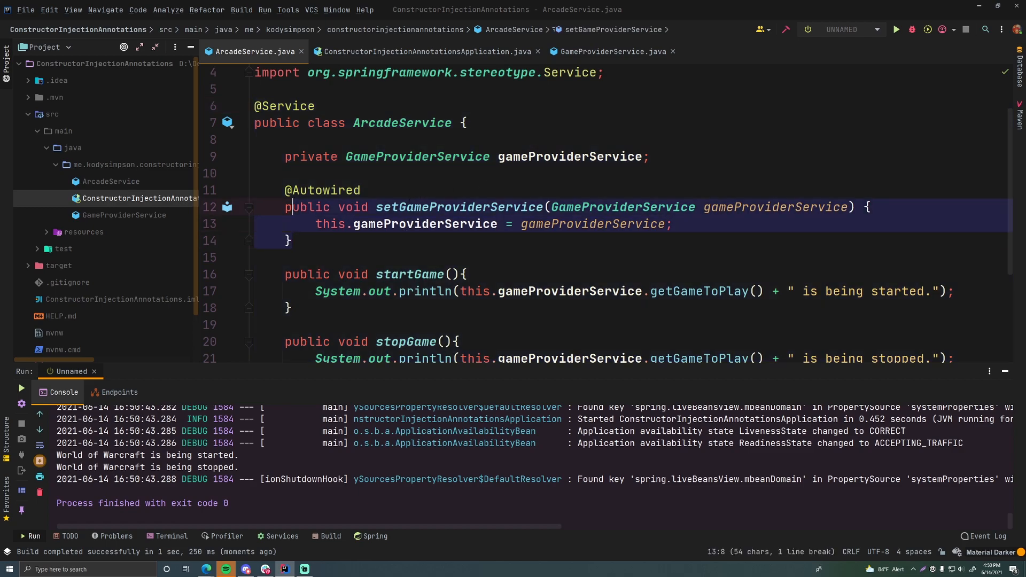
{"action": "double_click", "coordinate": [459, 206]}
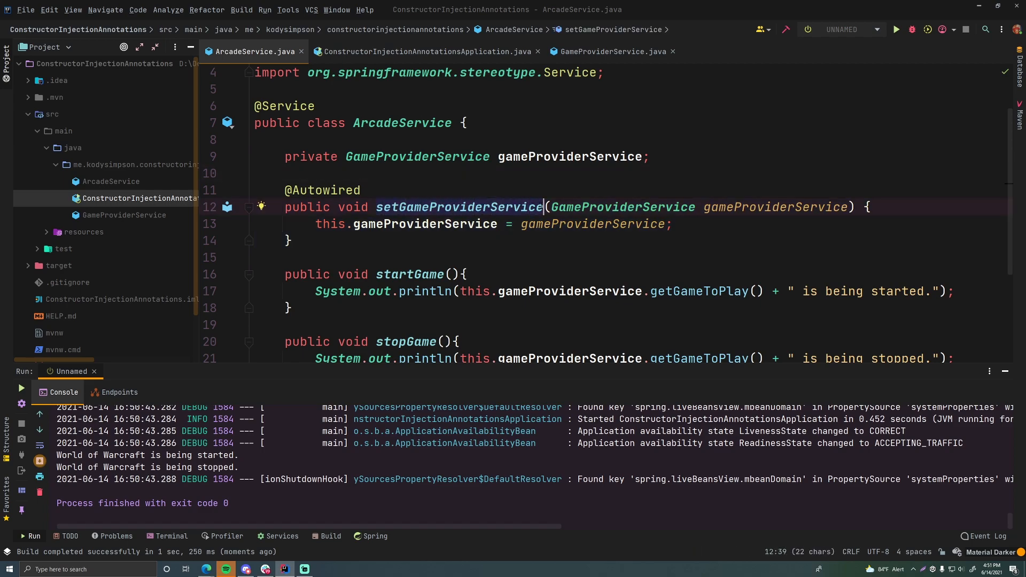
{"action": "type", "text": "poopy"}
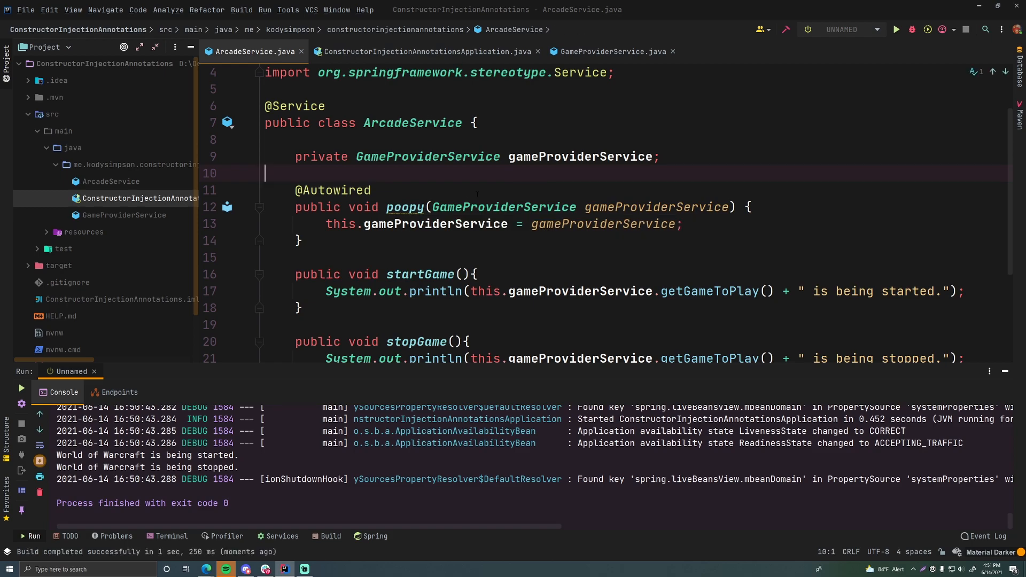
{"action": "left_click", "coordinate": [503, 206]}
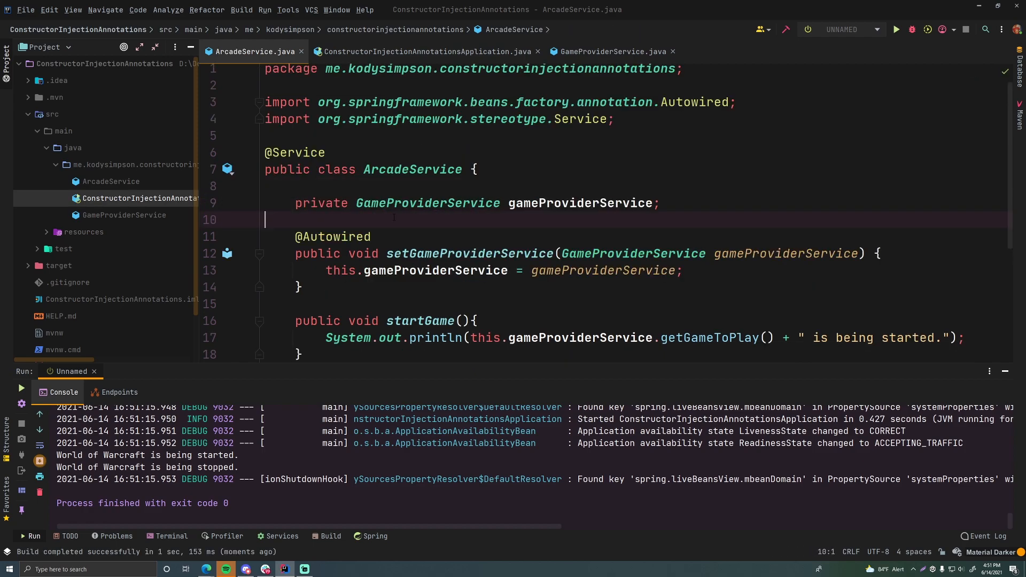
{"action": "scroll", "scroll_direction": "down", "scroll_amount": 3}
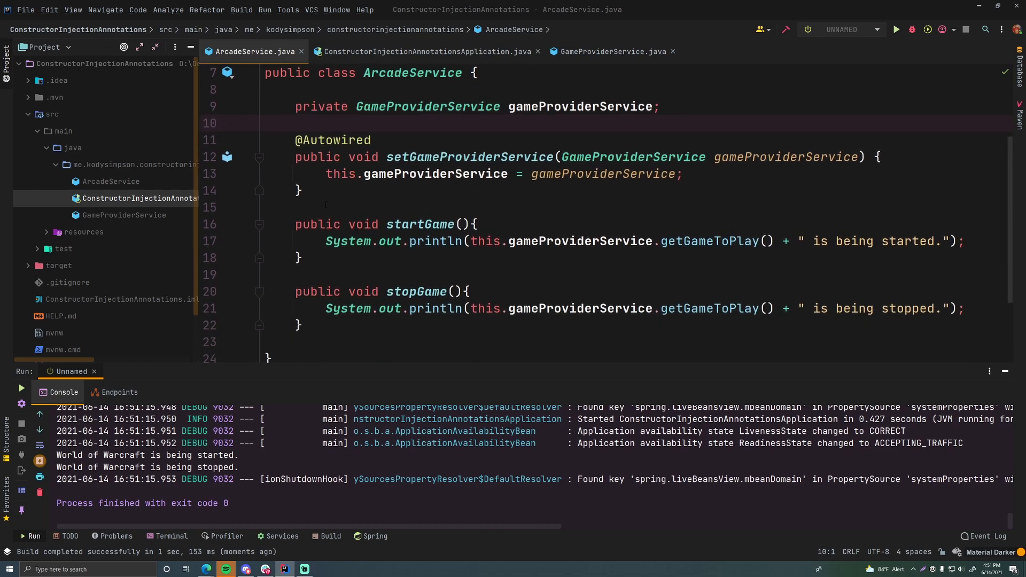
{"action": "scroll", "scroll_direction": "down", "scroll_amount": 3}
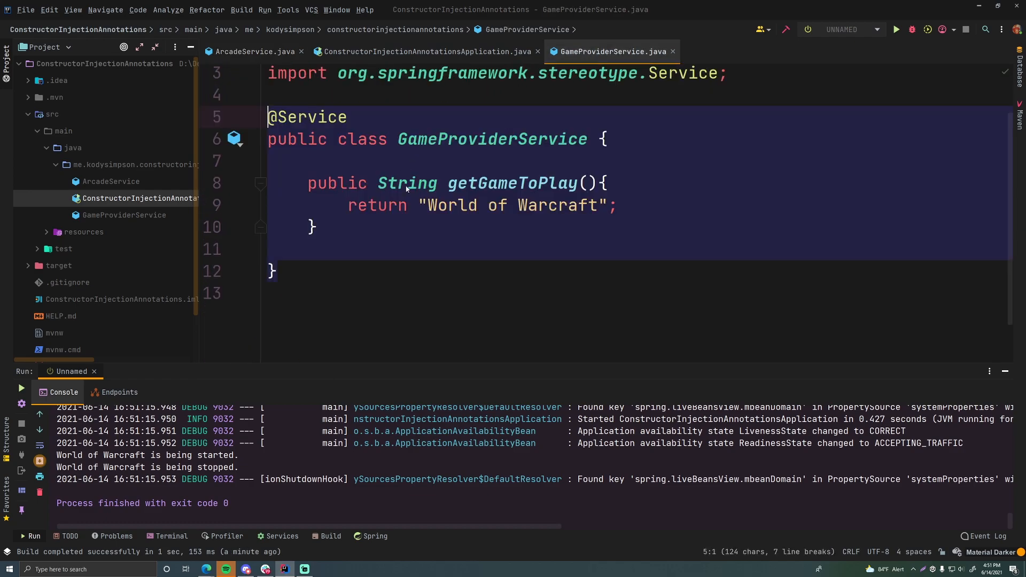
{"action": "left_click", "coordinate": [275, 271]}
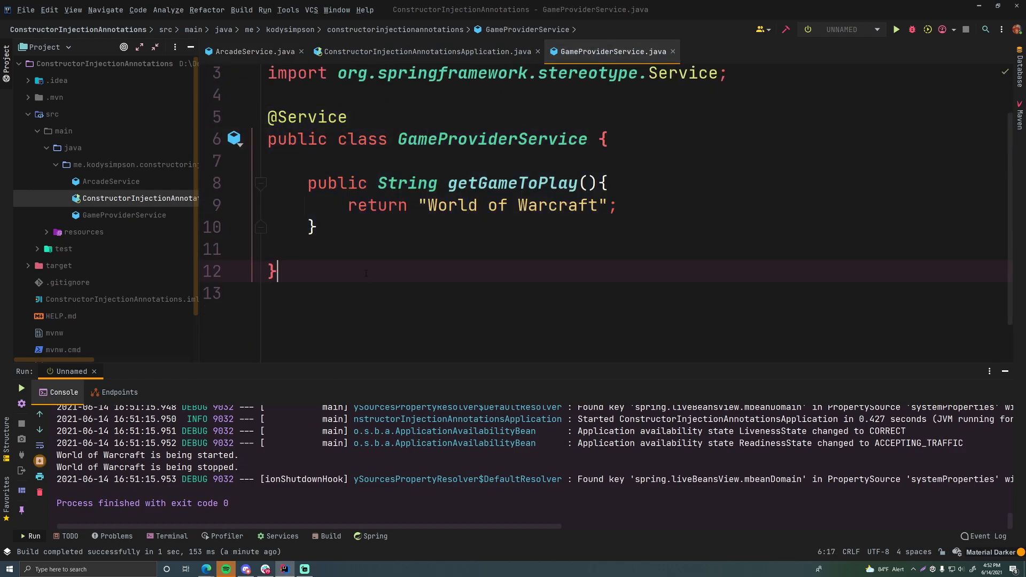
{"action": "left_click", "coordinate": [254, 51]}
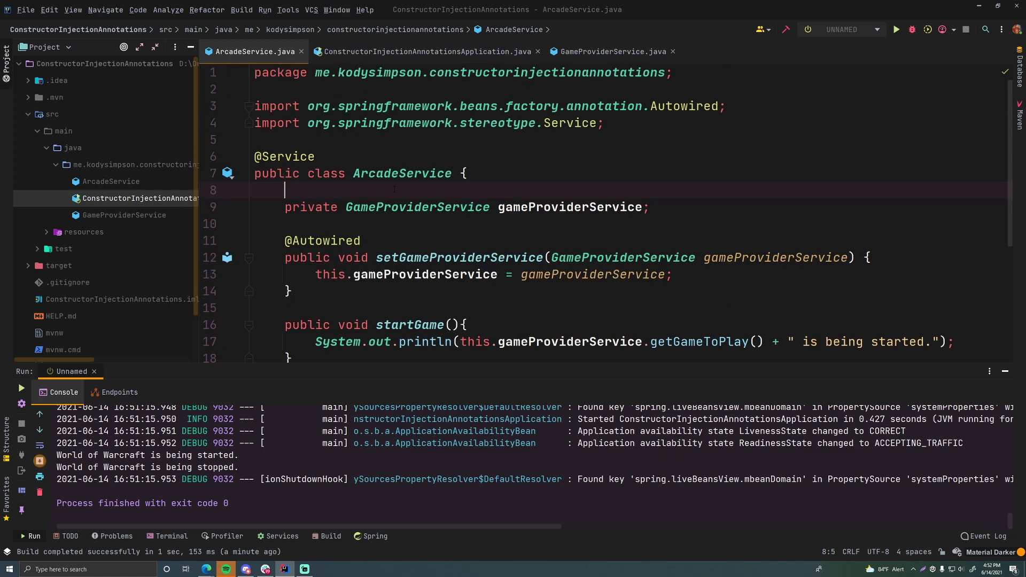
{"action": "scroll", "scroll_direction": "down", "scroll_amount": 3}
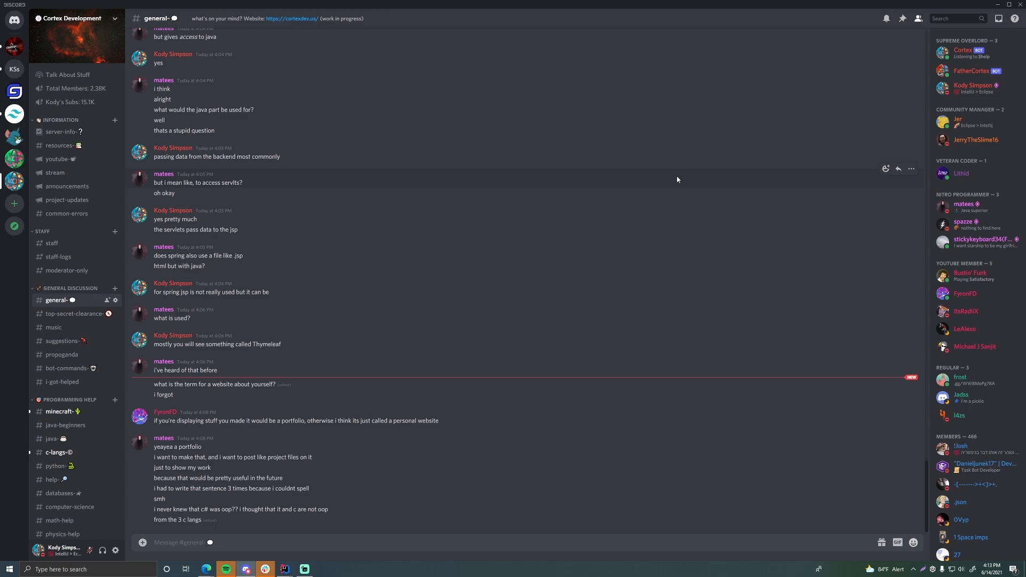
{"action": "mouse_move", "coordinate": [956, 302]}
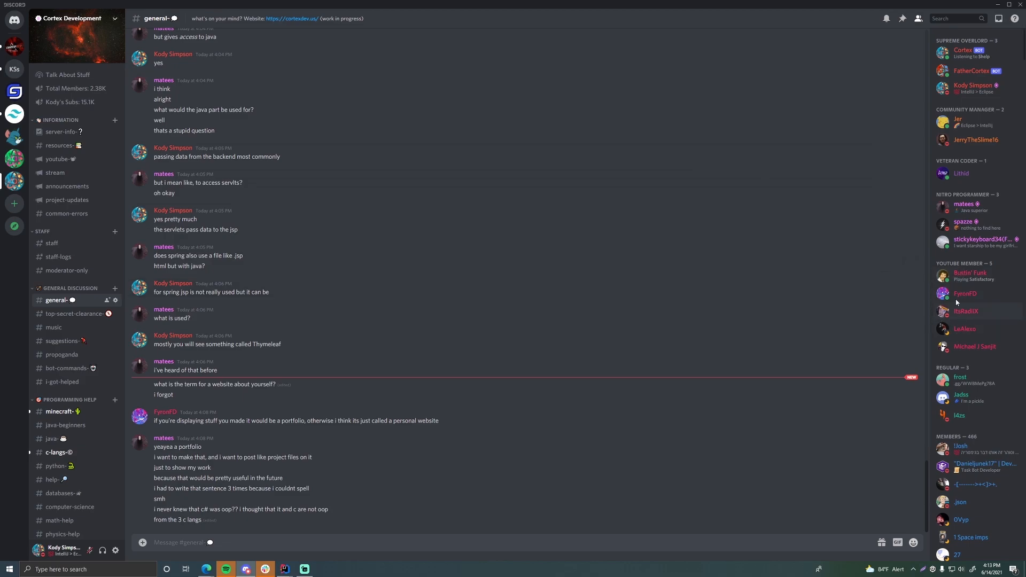